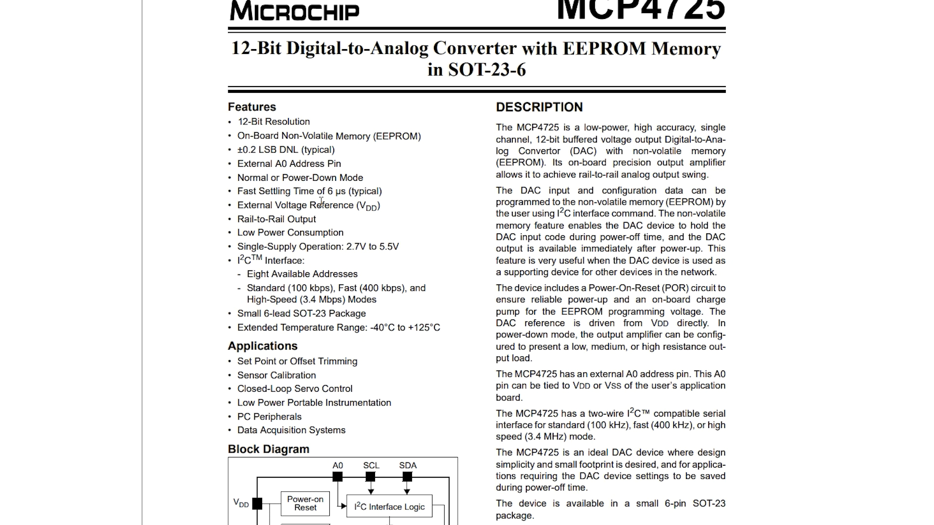
Step: Highlight EEPROM and the 5.5V maximum supply, then open the Library Manager
{"action": "double_click", "coordinate": [396, 136]}
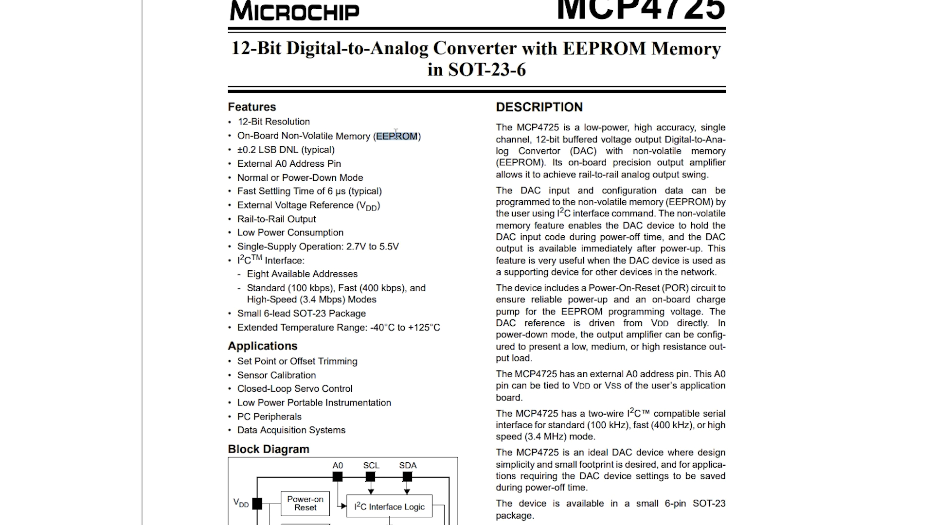
{"action": "mouse_move", "coordinate": [235, 249]}
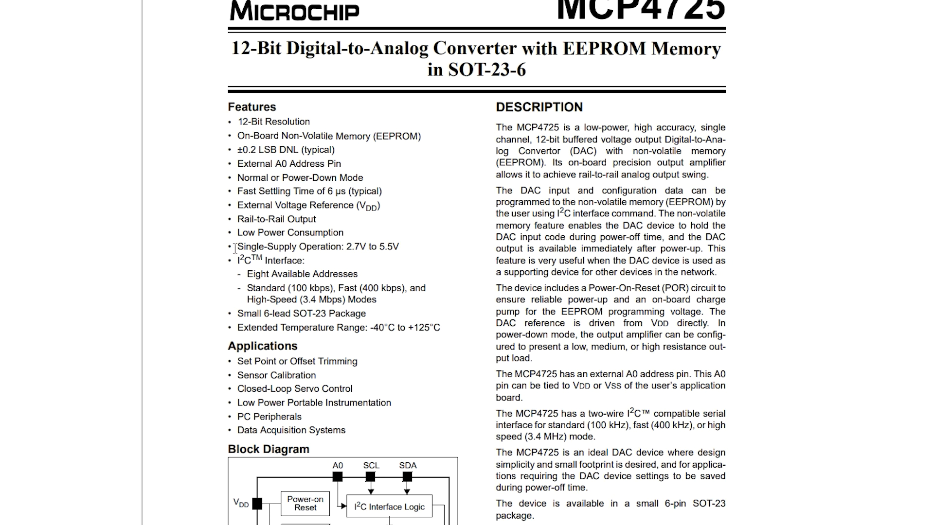
{"action": "mouse_move", "coordinate": [403, 247]}
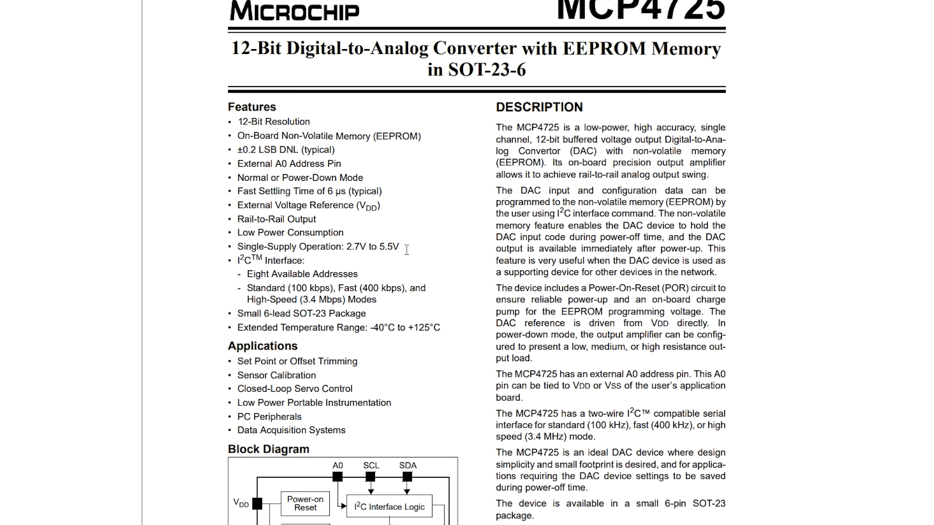
{"action": "mouse_move", "coordinate": [404, 228]}
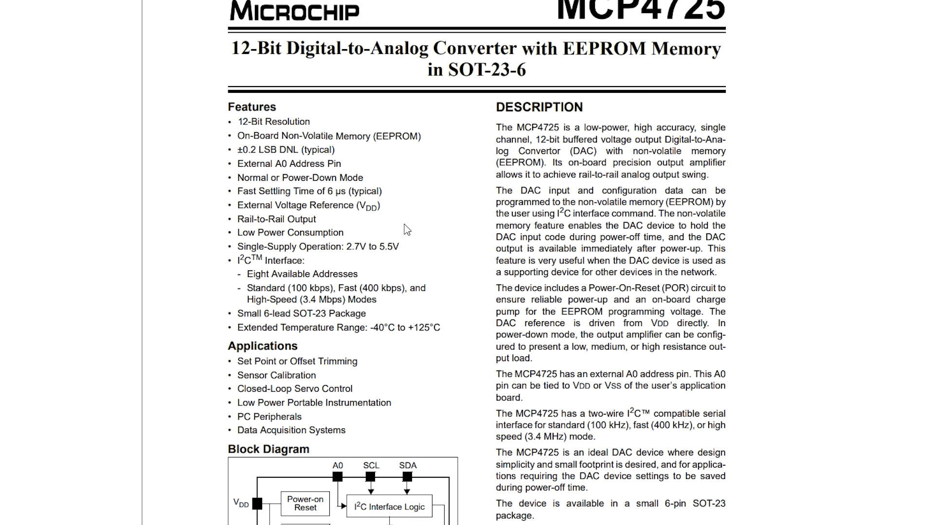
{"action": "double_click", "coordinate": [355, 246]}
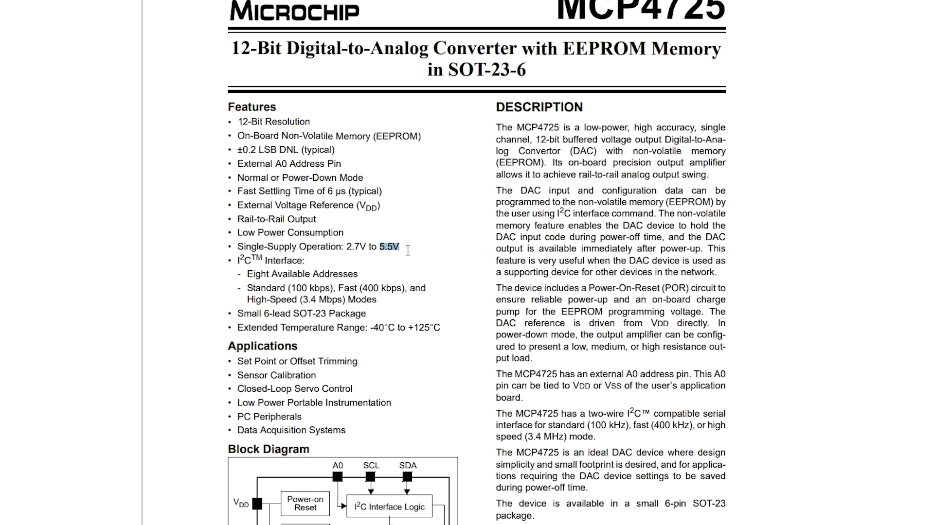
{"action": "scroll", "scroll_direction": "down", "scroll_amount": 3}
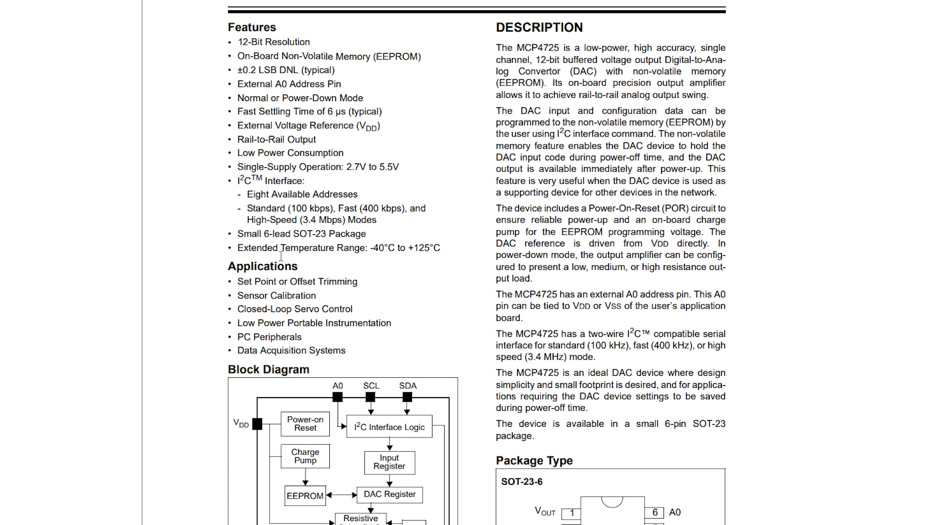
{"action": "mouse_move", "coordinate": [284, 299]}
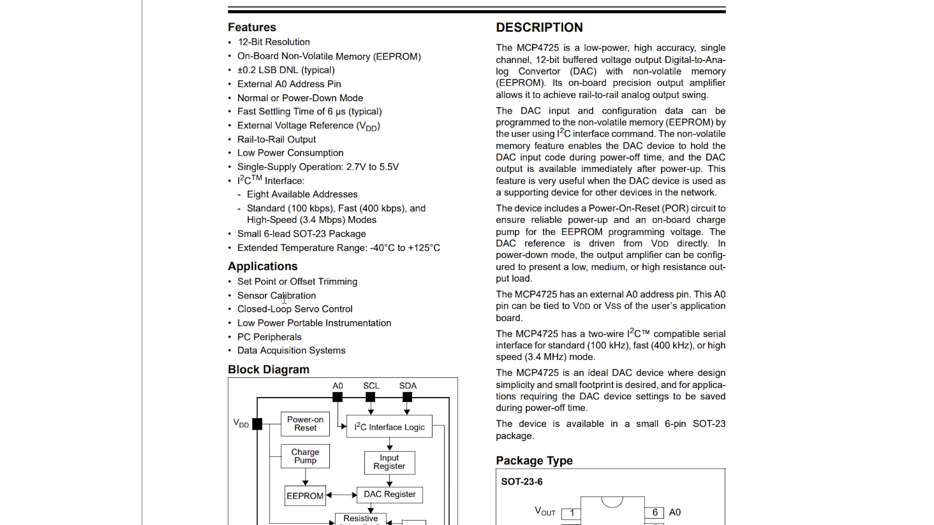
{"action": "mouse_move", "coordinate": [308, 279]}
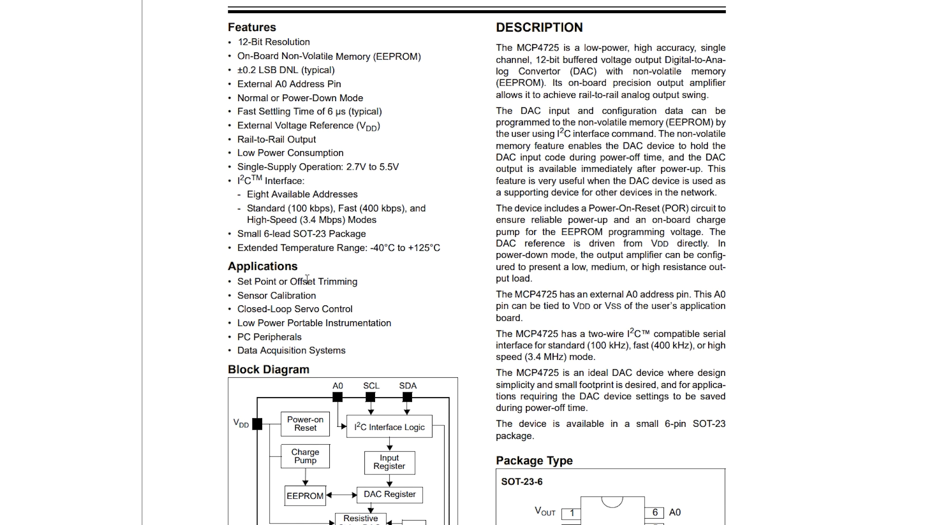
{"action": "mouse_move", "coordinate": [318, 297]}
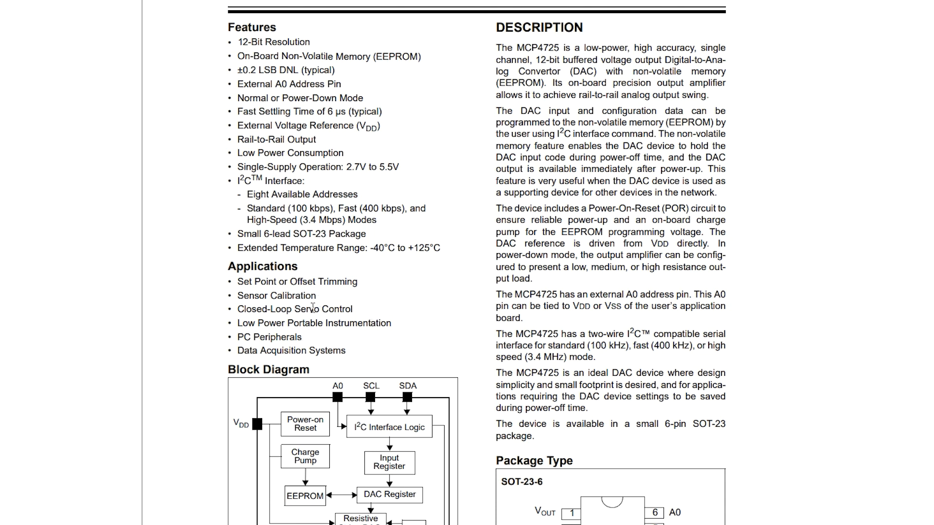
{"action": "mouse_move", "coordinate": [454, 223]}
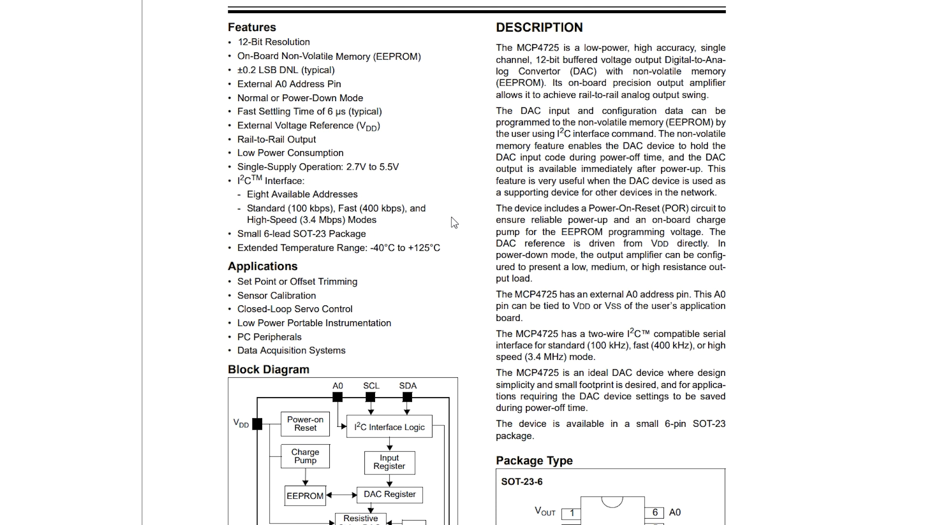
{"action": "mouse_move", "coordinate": [459, 215]}
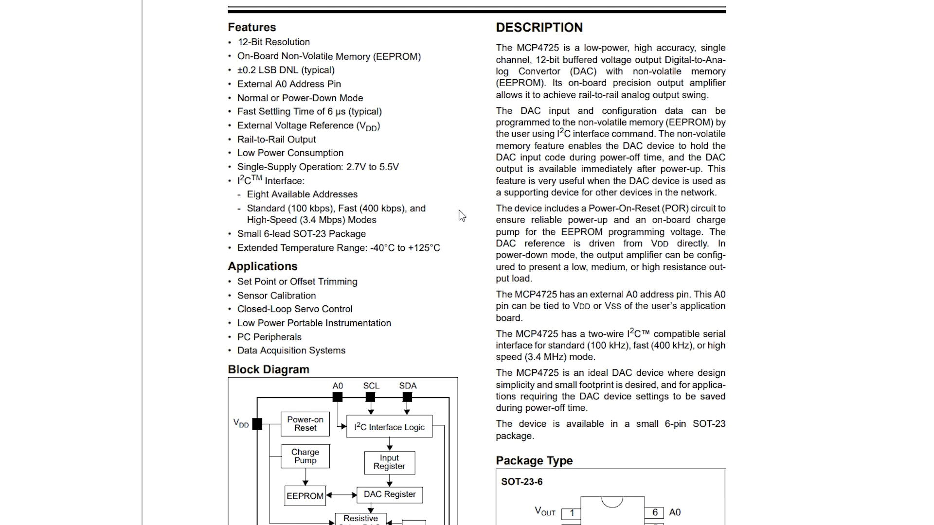
{"action": "mouse_move", "coordinate": [443, 198]}
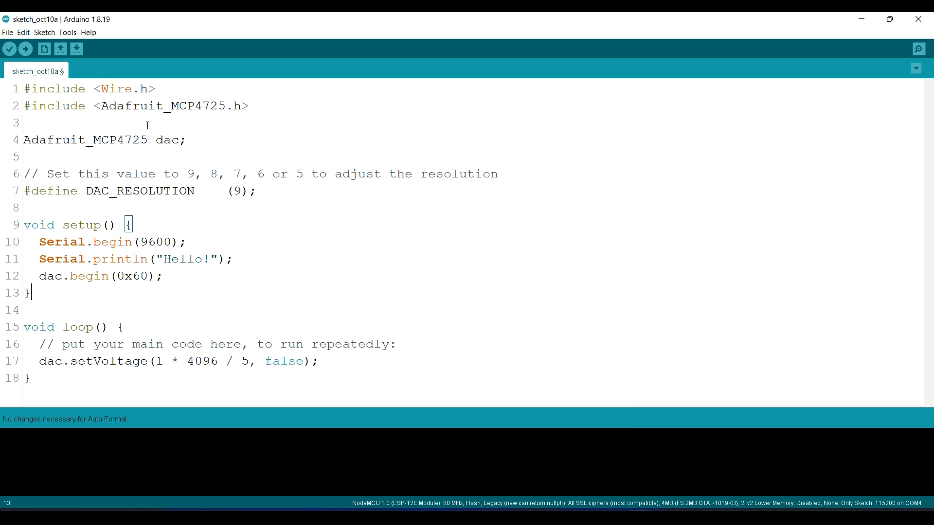
{"action": "mouse_move", "coordinate": [135, 101]}
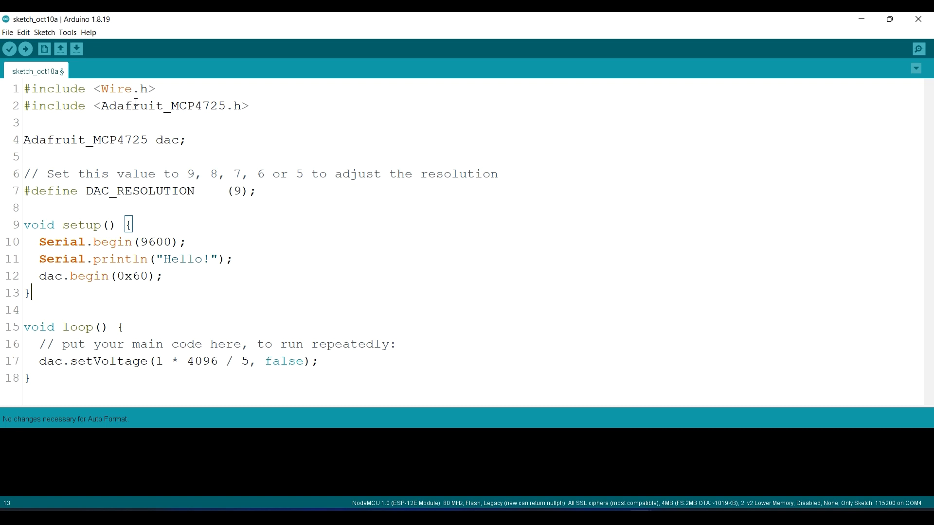
{"action": "mouse_move", "coordinate": [67, 32]}
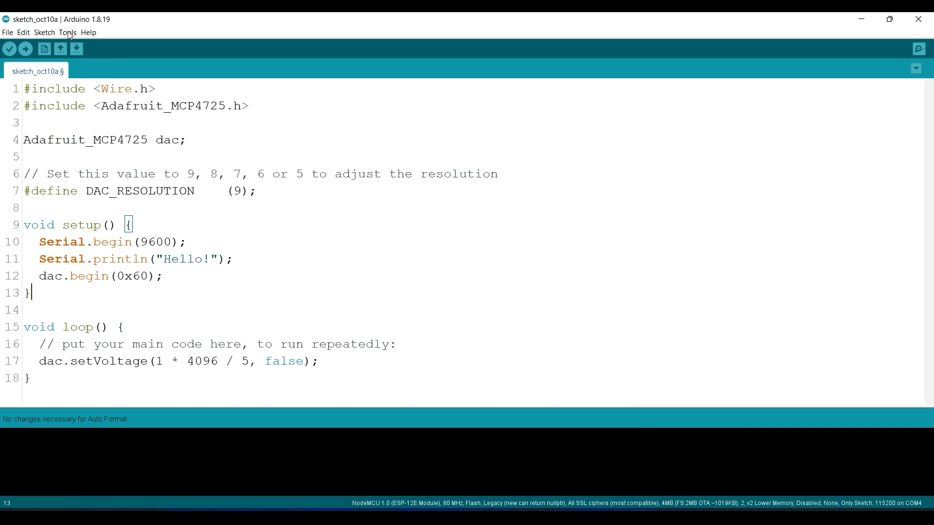
{"action": "left_click", "coordinate": [67, 32]}
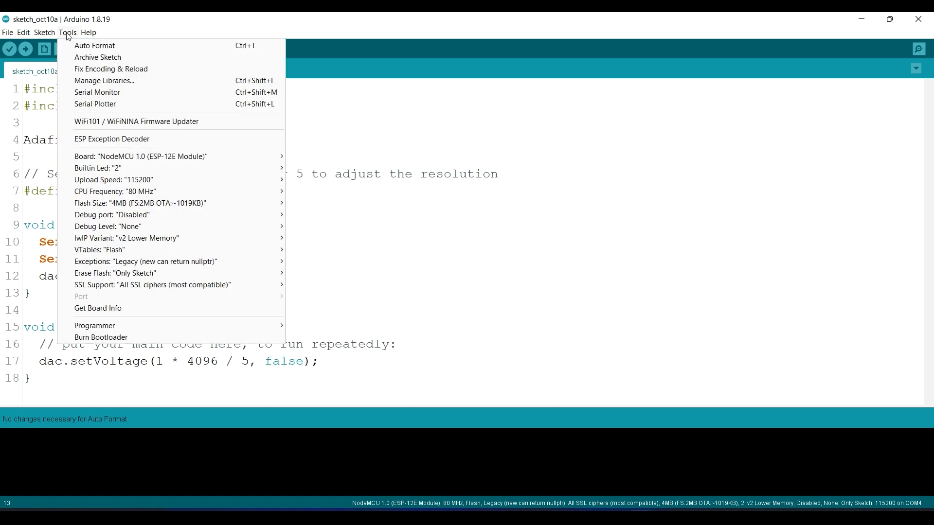
{"action": "left_click", "coordinate": [45, 32]}
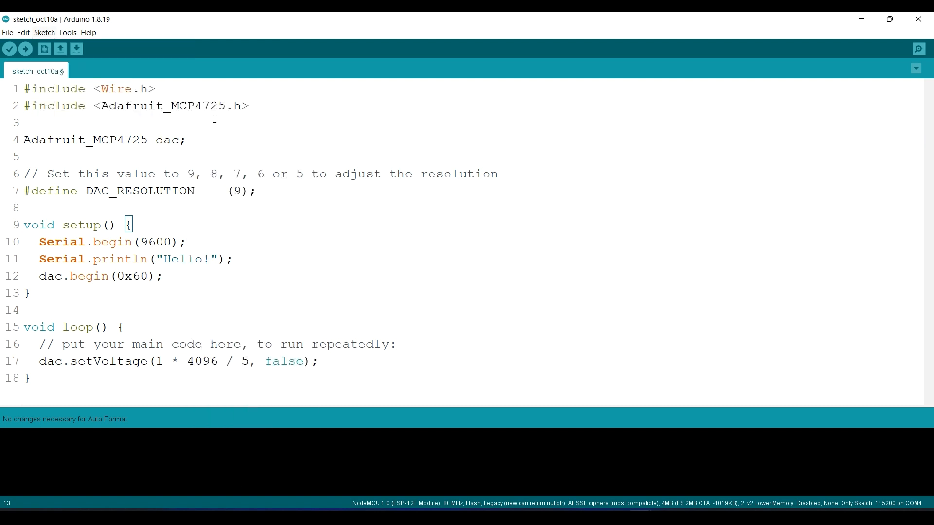
{"action": "mouse_move", "coordinate": [209, 115]}
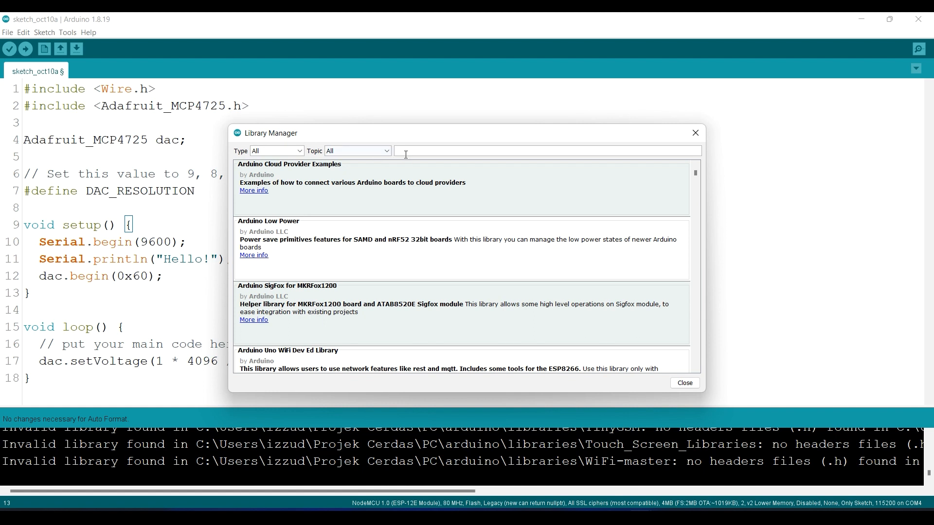
Step: Search 'MCP', install Adafruit MCP4725 version 2.0.0, and close the Library Manager
{"action": "type", "text": "M"}
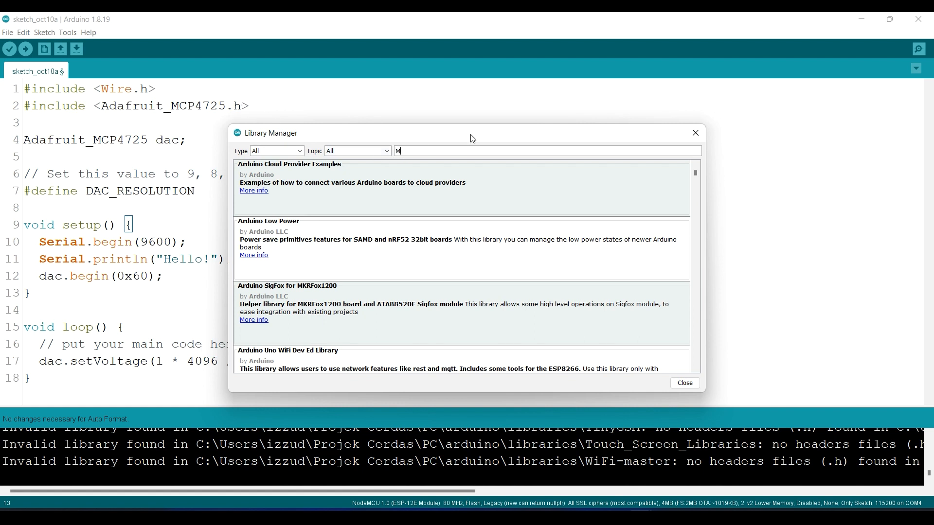
{"action": "type", "text": "CP4725"}
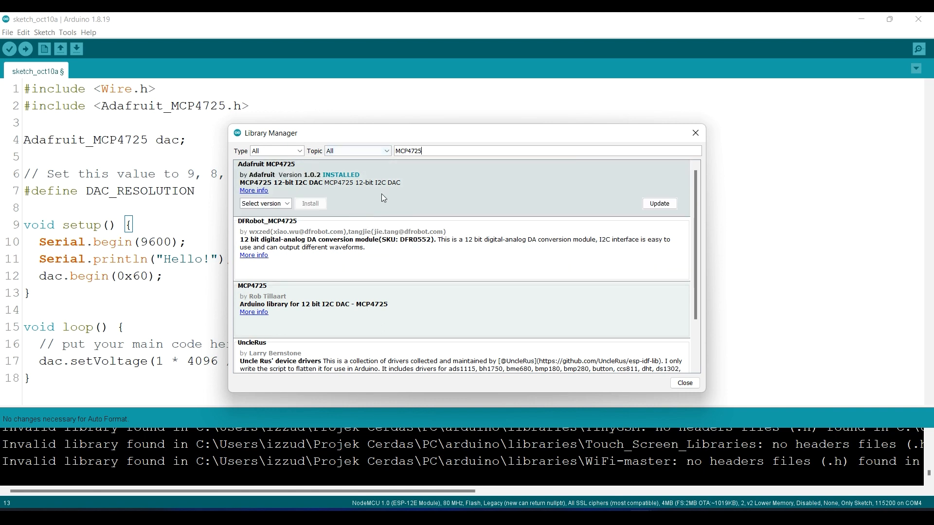
{"action": "mouse_move", "coordinate": [286, 189]}
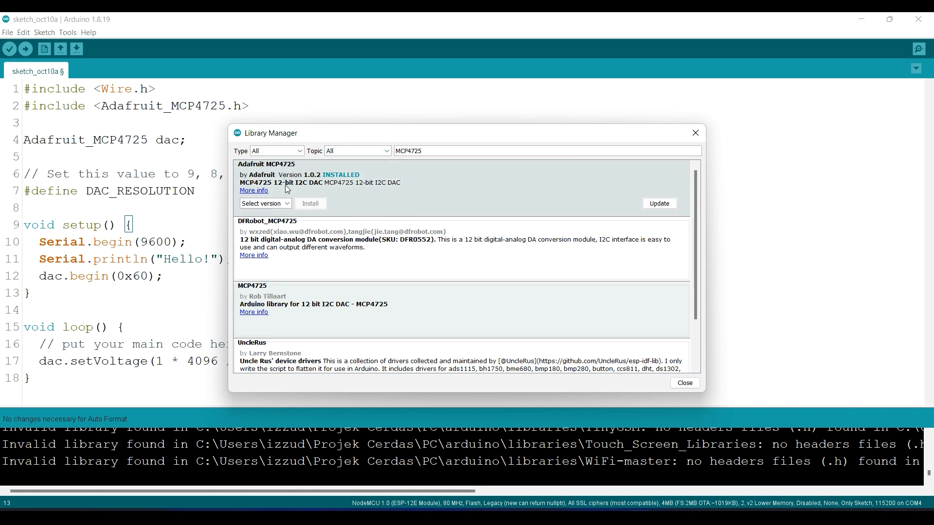
{"action": "left_click", "coordinate": [265, 203]}
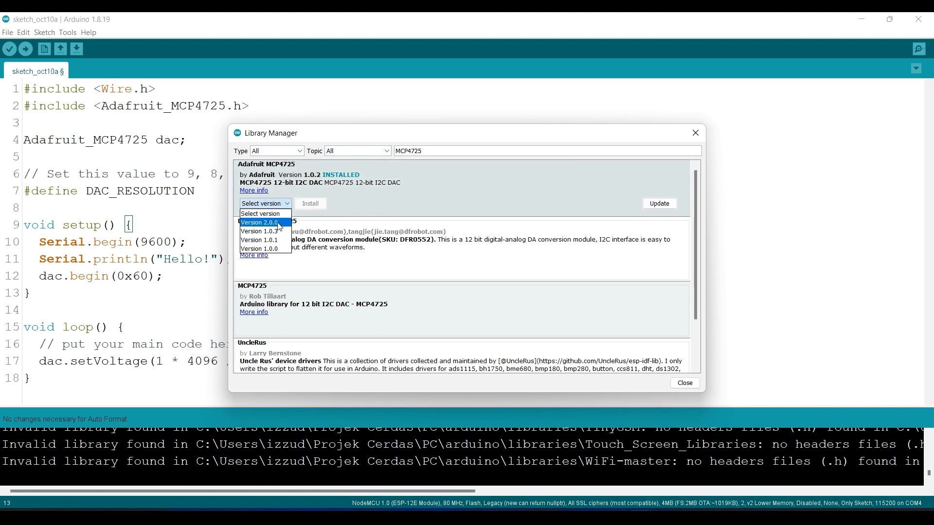
{"action": "left_click", "coordinate": [257, 222]}
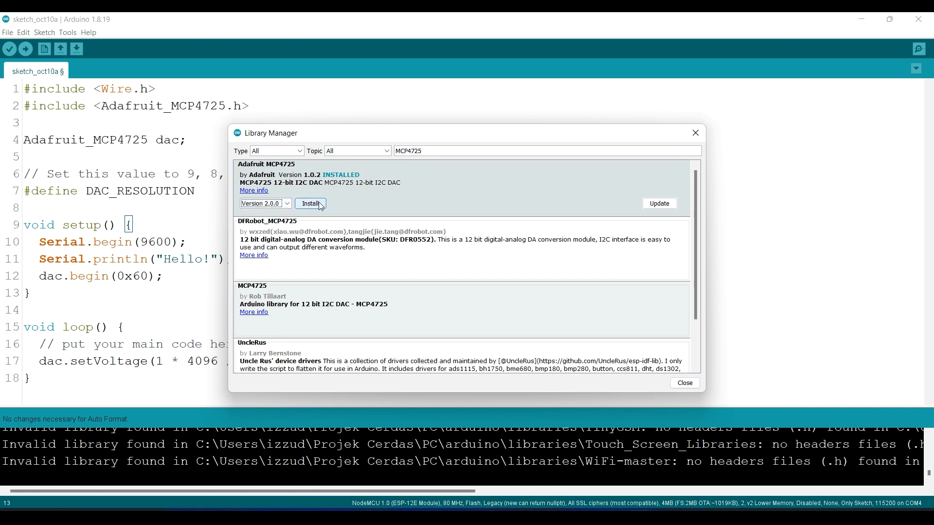
{"action": "left_click", "coordinate": [310, 203]}
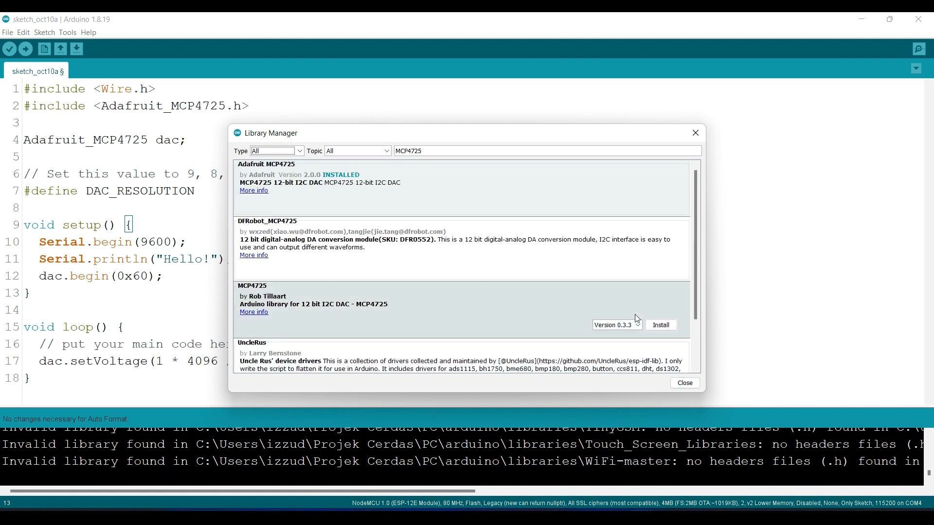
{"action": "left_click", "coordinate": [684, 382]}
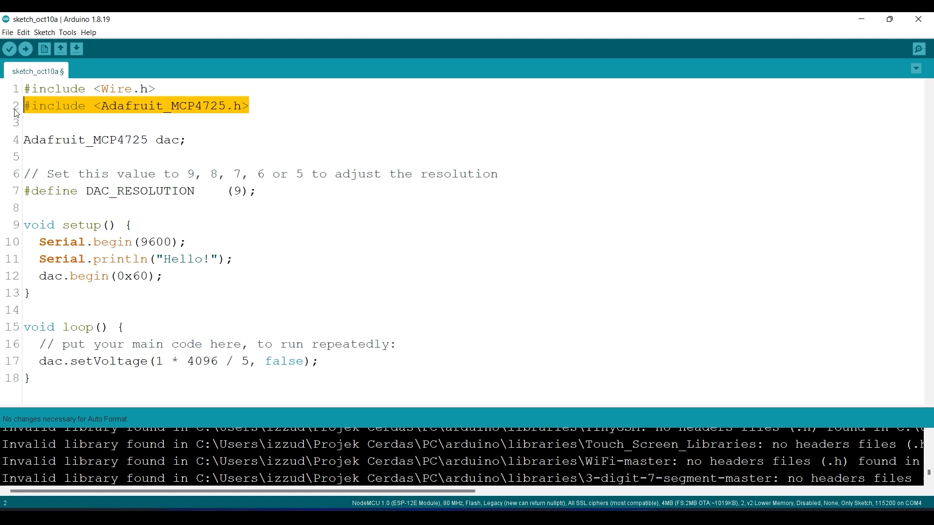
{"action": "left_click", "coordinate": [193, 140]}
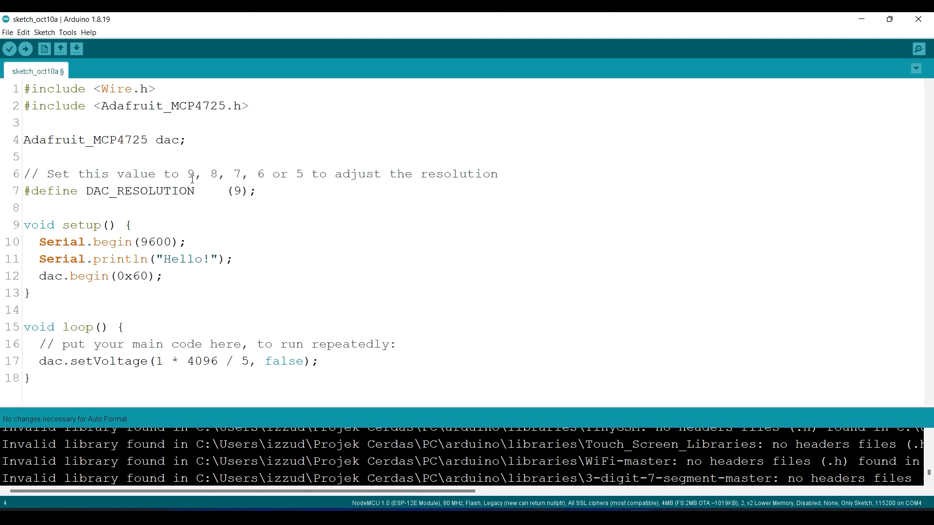
{"action": "double_click", "coordinate": [238, 190]}
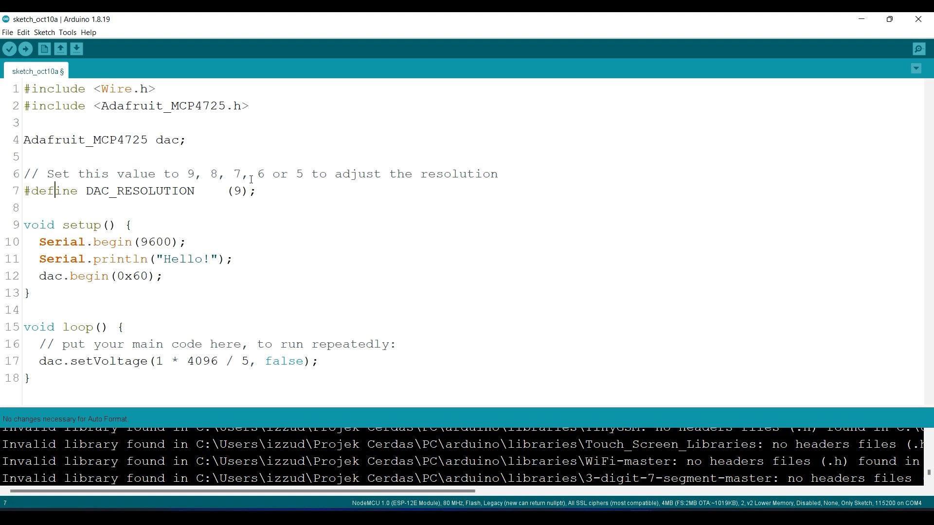
{"action": "mouse_move", "coordinate": [298, 173]}
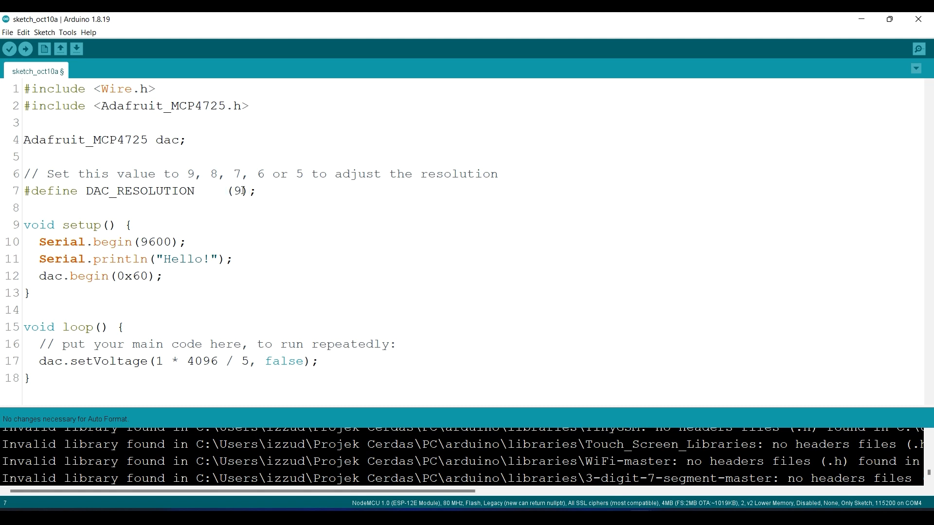
{"action": "double_click", "coordinate": [236, 191]}
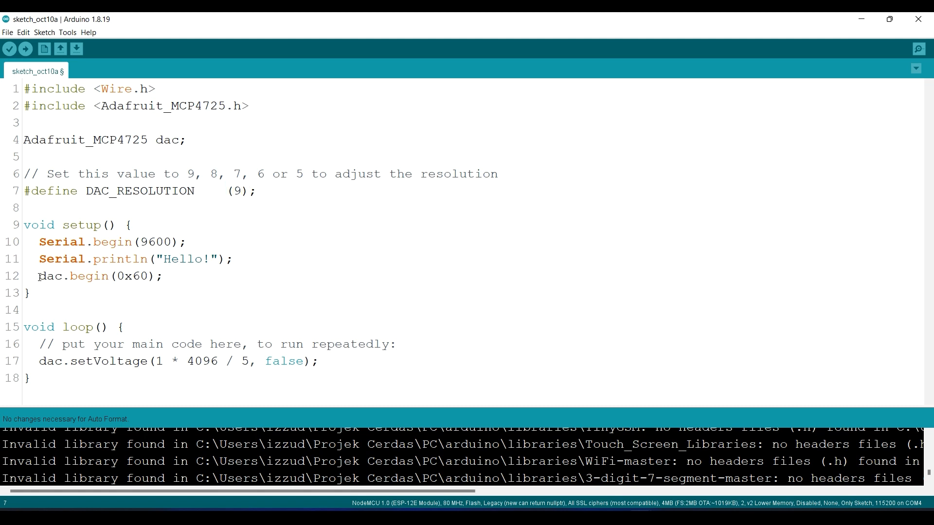
{"action": "left_click", "coordinate": [165, 276]}
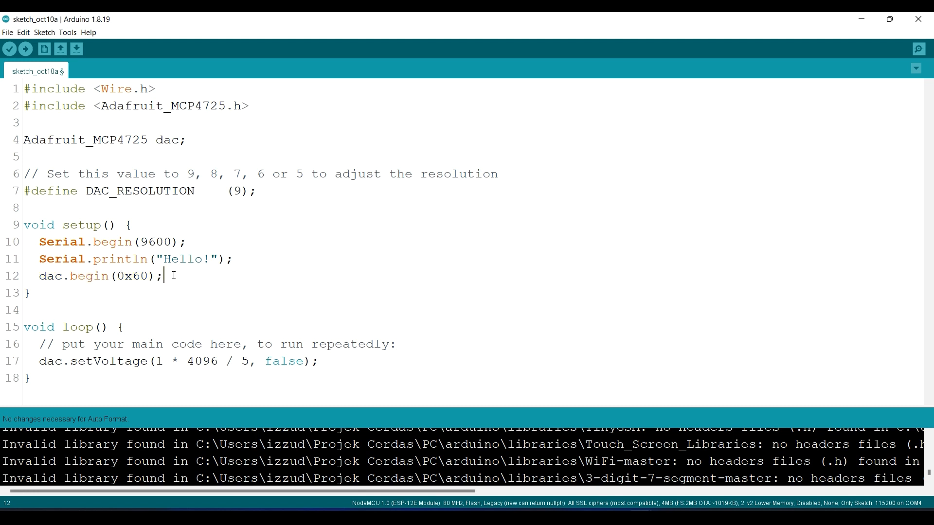
{"action": "double_click", "coordinate": [129, 276]}
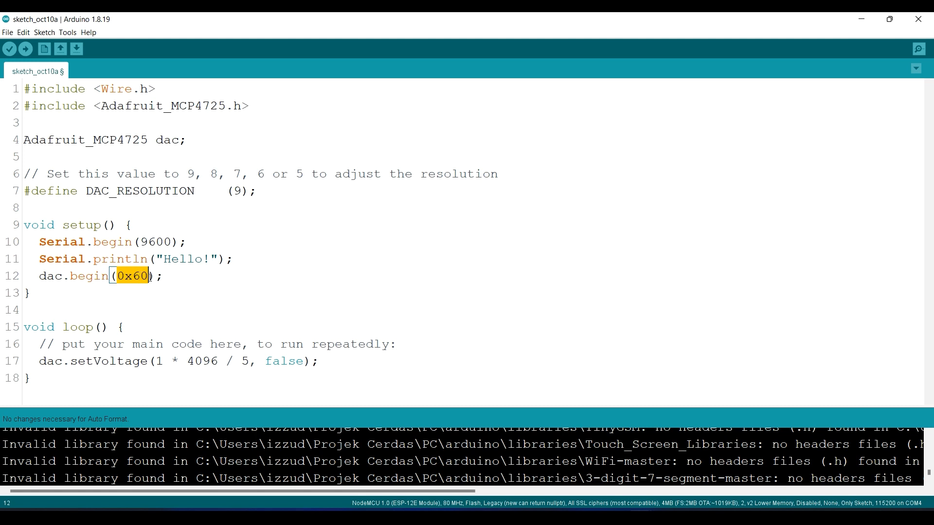
{"action": "left_click", "coordinate": [179, 276]}
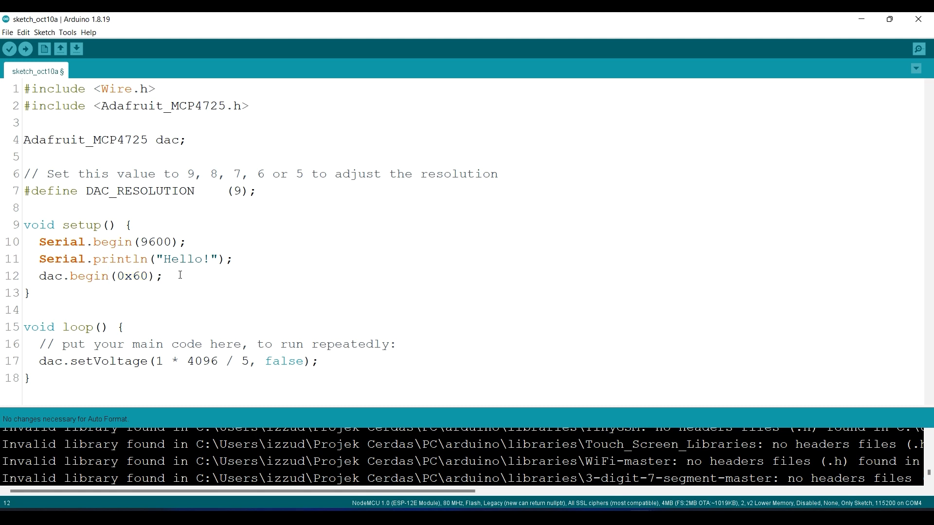
Step: Upload the i2c_scanner sketch and read the serial output showing a device at 0x60
{"action": "left_click", "coordinate": [67, 32]}
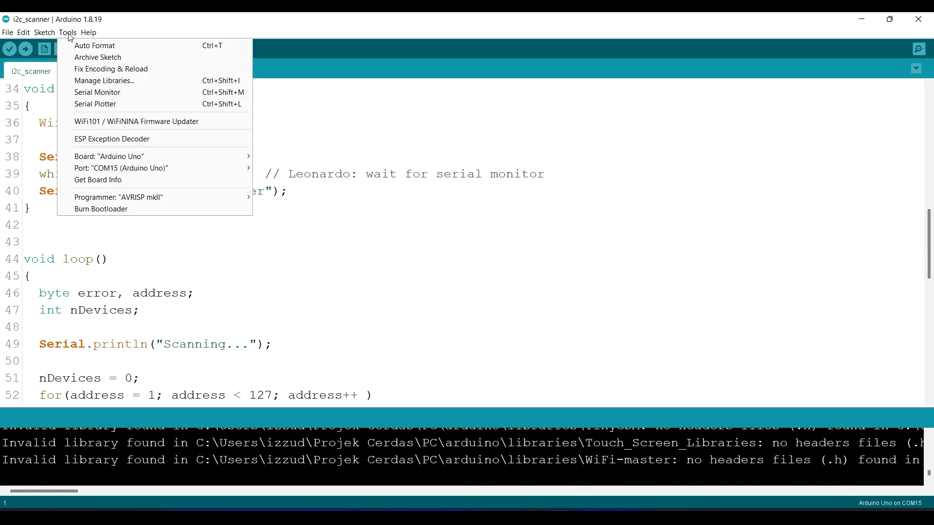
{"action": "left_click", "coordinate": [25, 48]}
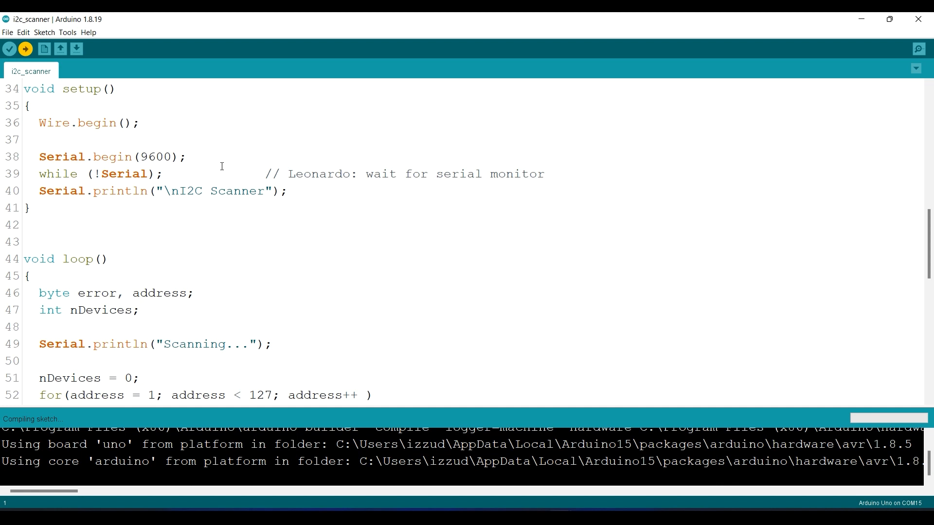
{"action": "left_click", "coordinate": [919, 49]}
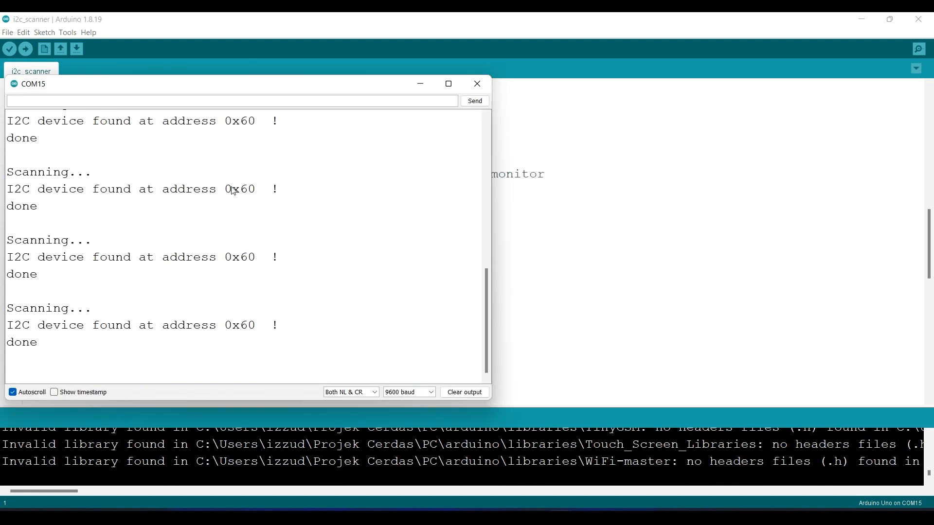
{"action": "mouse_move", "coordinate": [445, 154]}
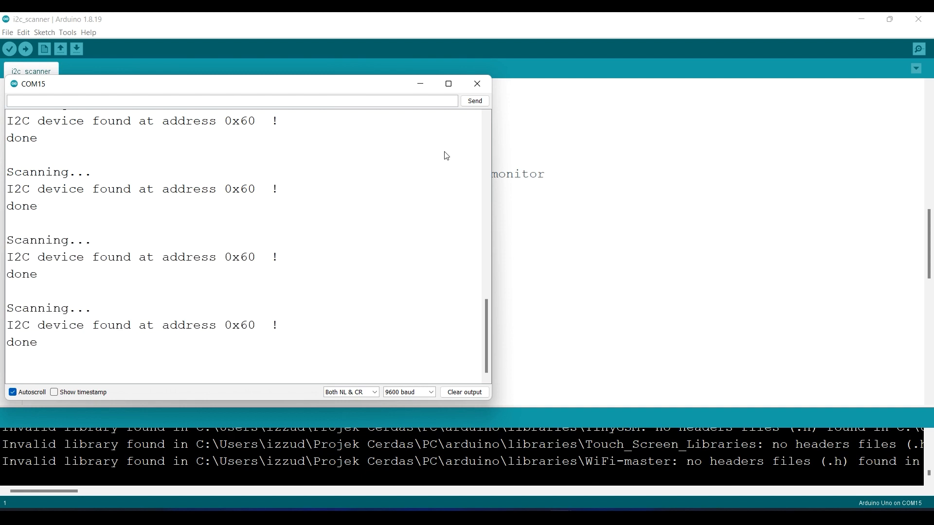
{"action": "left_click", "coordinate": [475, 83]}
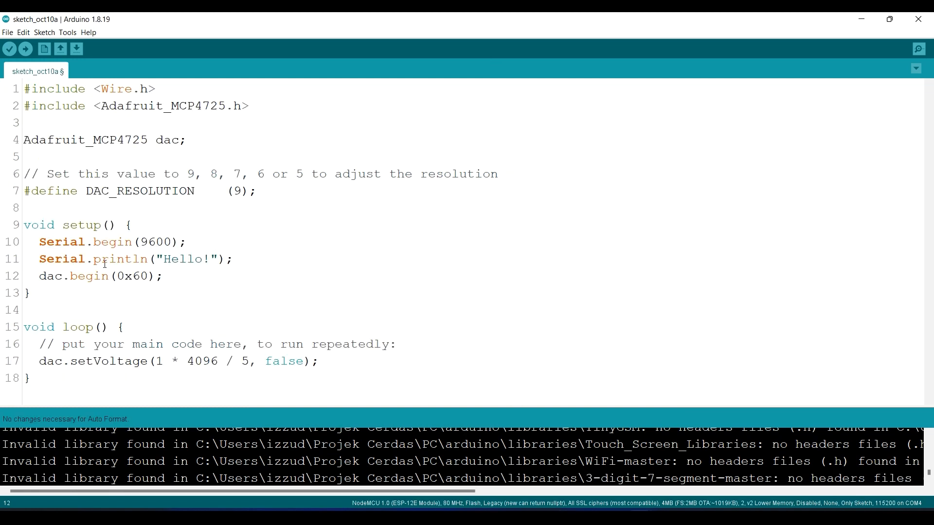
{"action": "triple_click", "coordinate": [179, 360]}
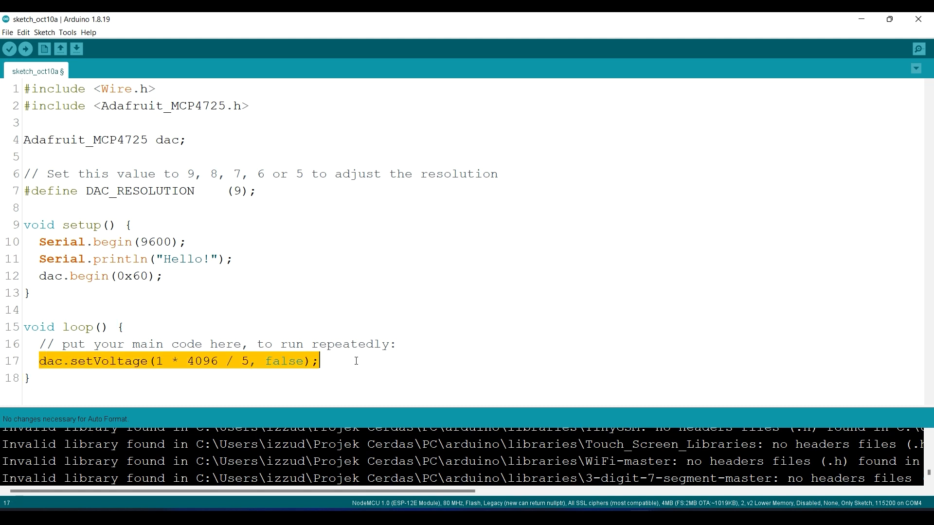
{"action": "left_click", "coordinate": [323, 318]}
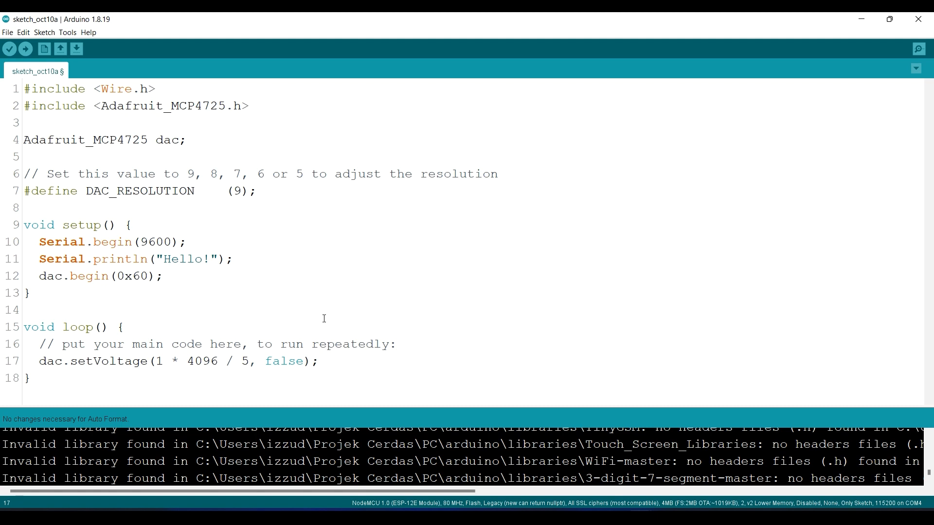
{"action": "left_click", "coordinate": [319, 360]}
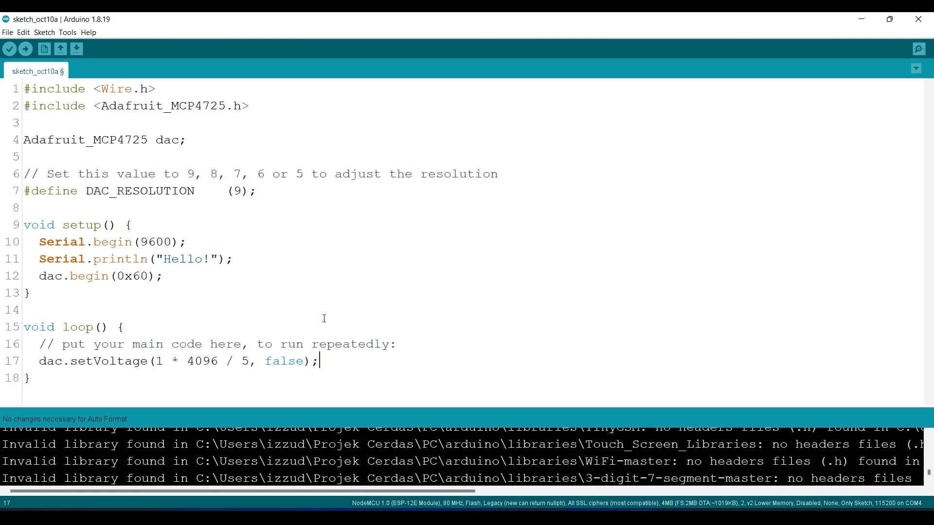
{"action": "mouse_move", "coordinate": [323, 292]}
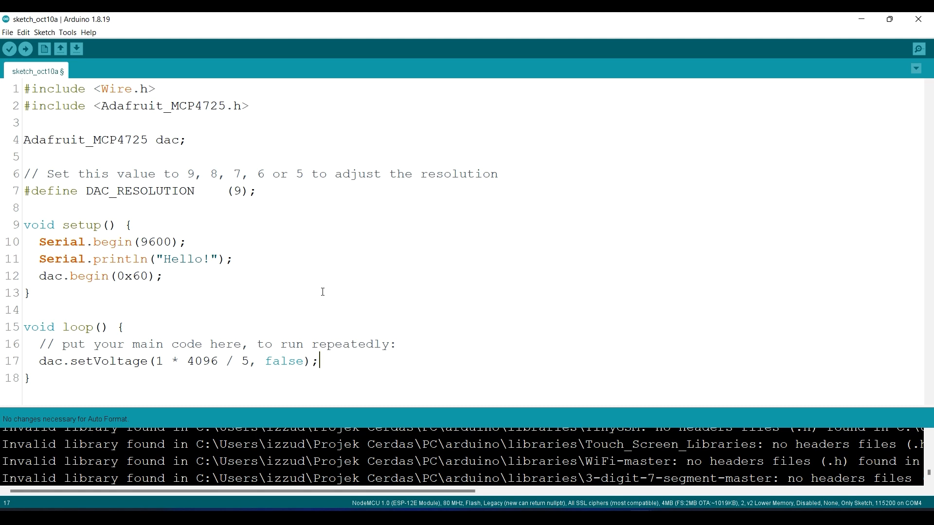
{"action": "mouse_move", "coordinate": [329, 284]}
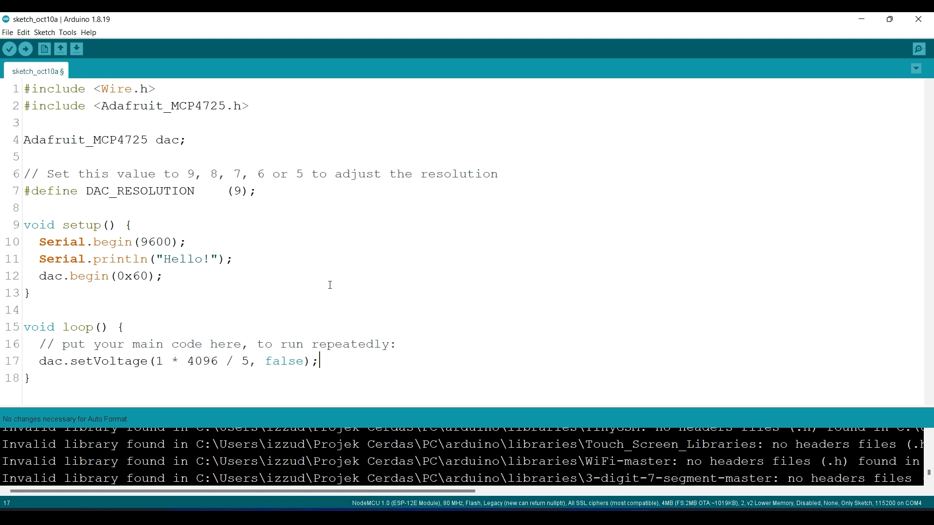
{"action": "mouse_move", "coordinate": [312, 276]}
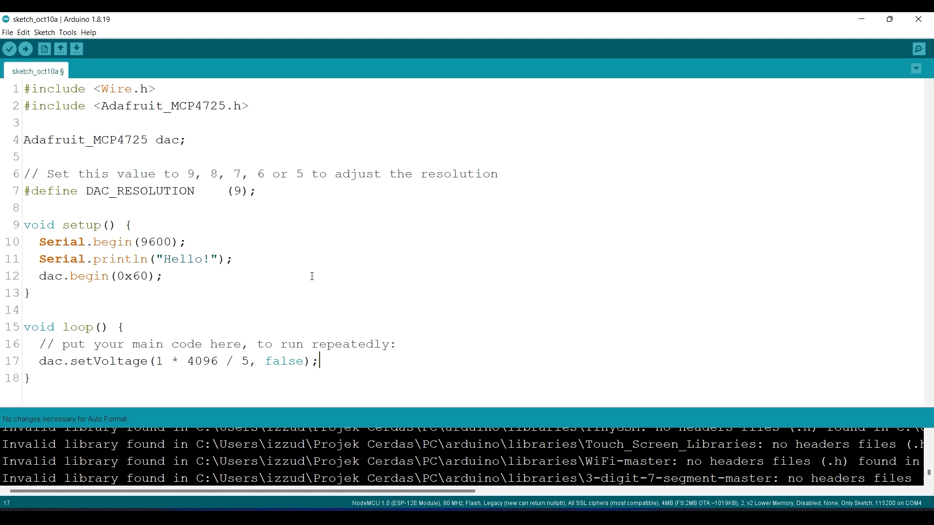
{"action": "left_click", "coordinate": [156, 360]}
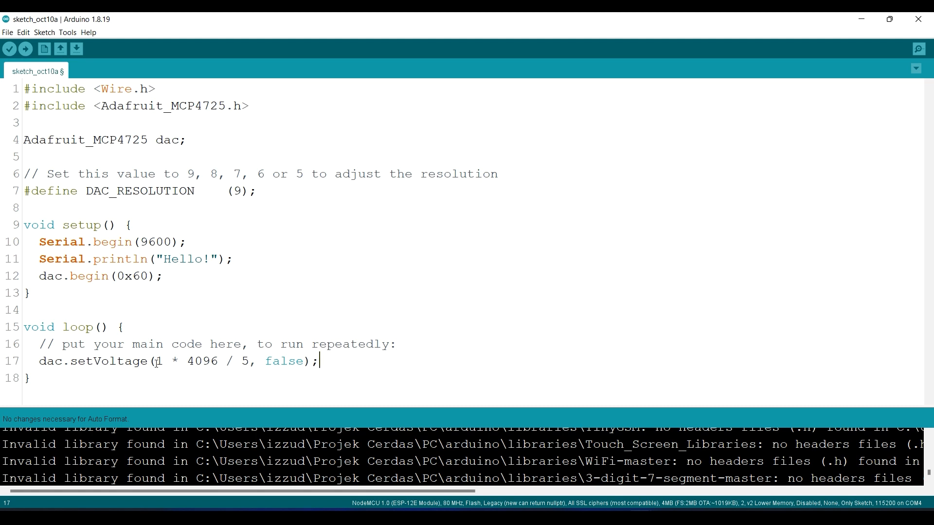
{"action": "left_click", "coordinate": [241, 361]}
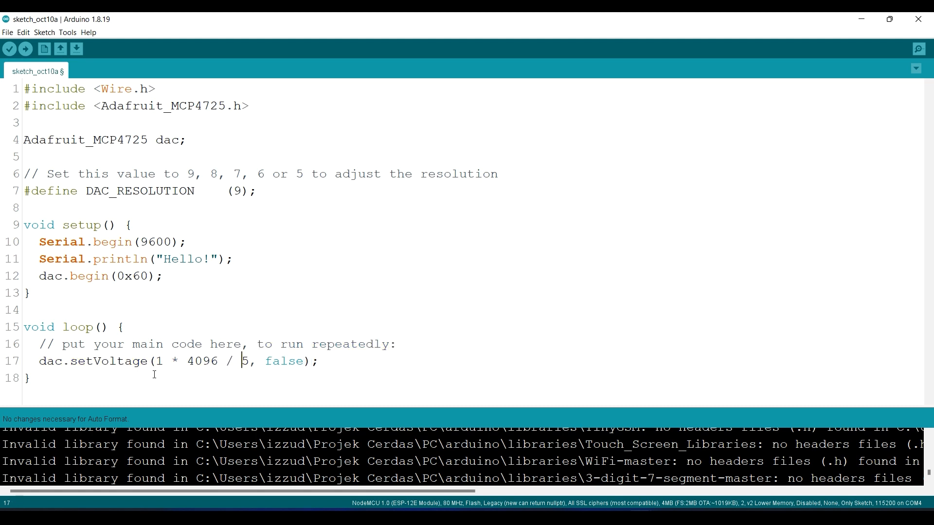
{"action": "double_click", "coordinate": [159, 361]}
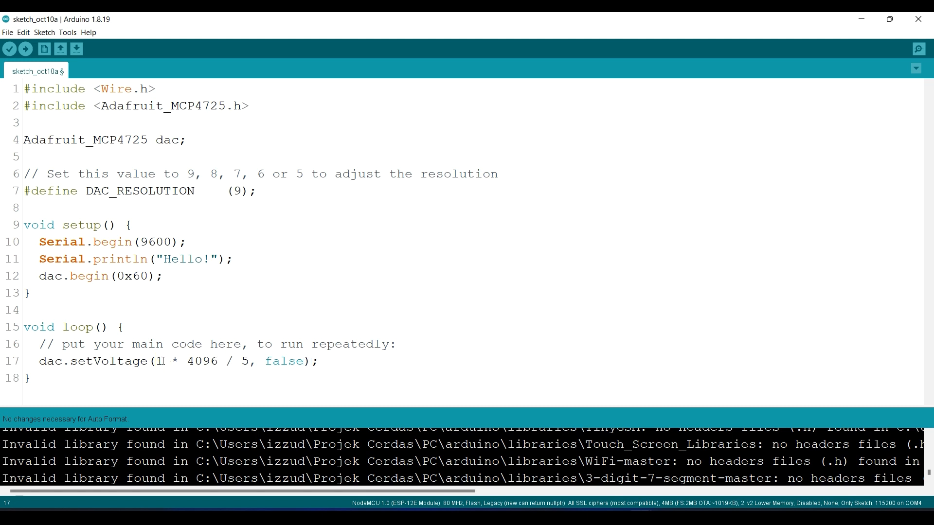
{"action": "double_click", "coordinate": [159, 361]}
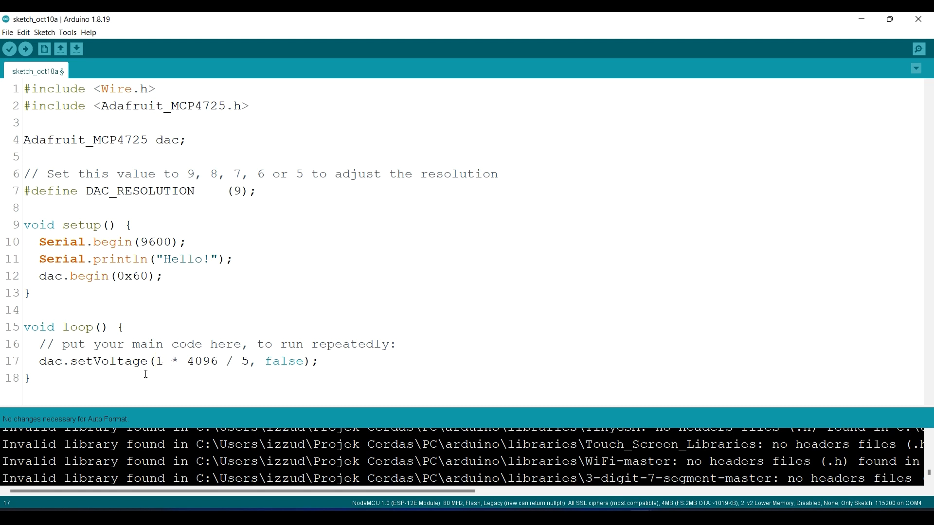
{"action": "double_click", "coordinate": [158, 360]}
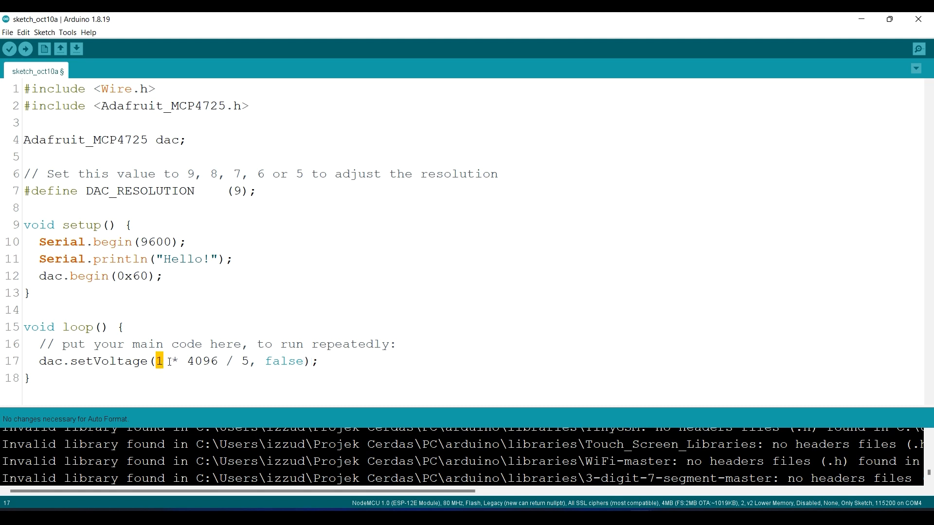
{"action": "double_click", "coordinate": [203, 360]}
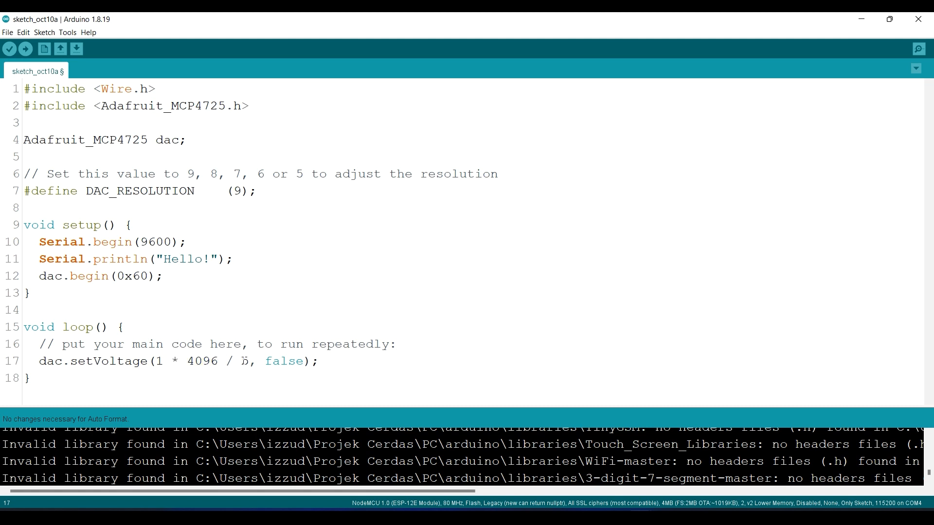
{"action": "double_click", "coordinate": [244, 361]}
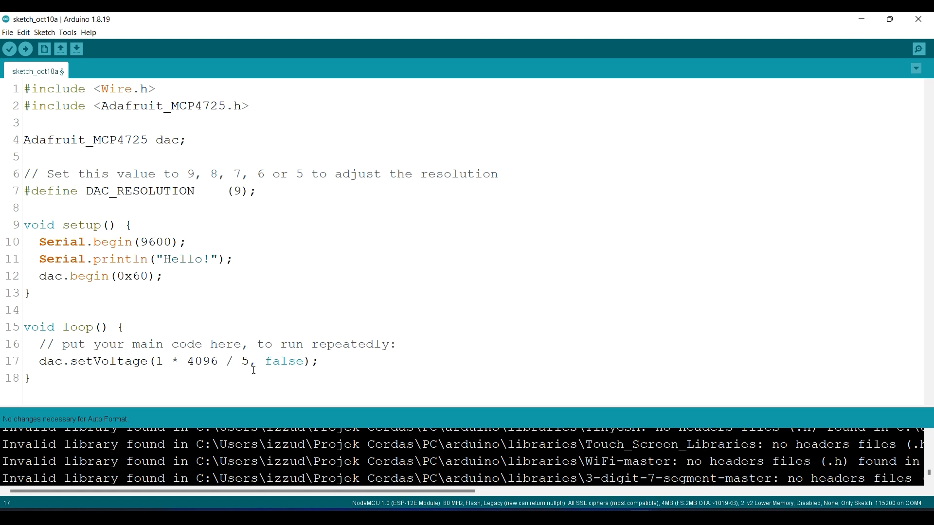
{"action": "mouse_move", "coordinate": [242, 361]}
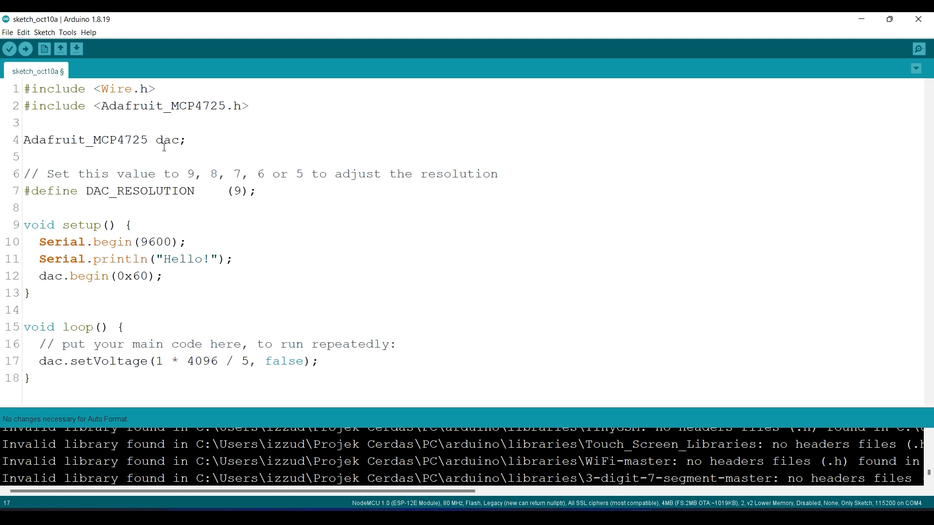
{"action": "mouse_move", "coordinate": [146, 16]}
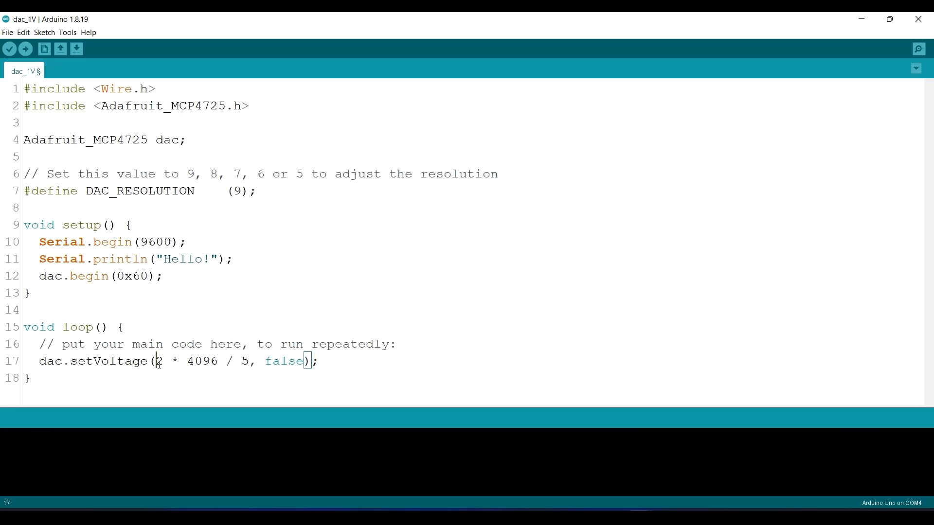
Step: Change the setVoltage leading multiplier to 3, then to 4
{"action": "type", "text": "3"}
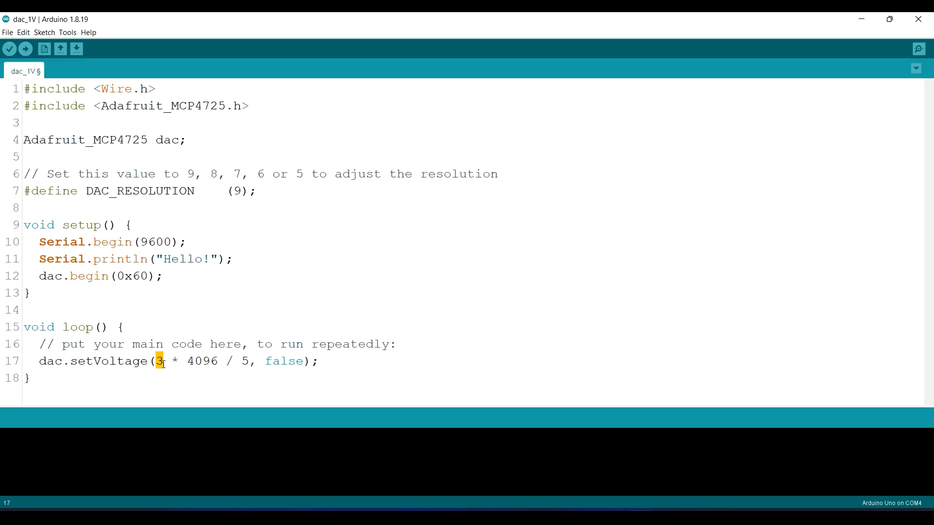
{"action": "type", "text": "4"}
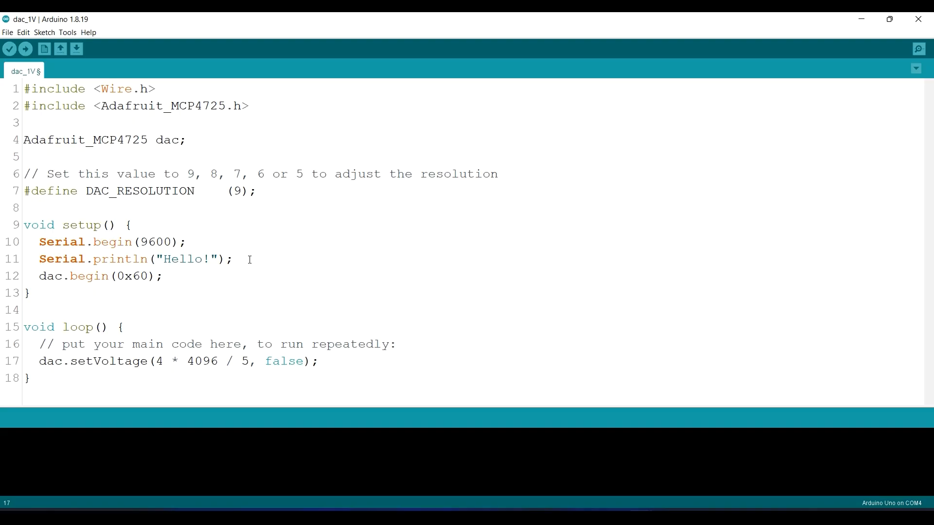
{"action": "mouse_move", "coordinate": [244, 276]}
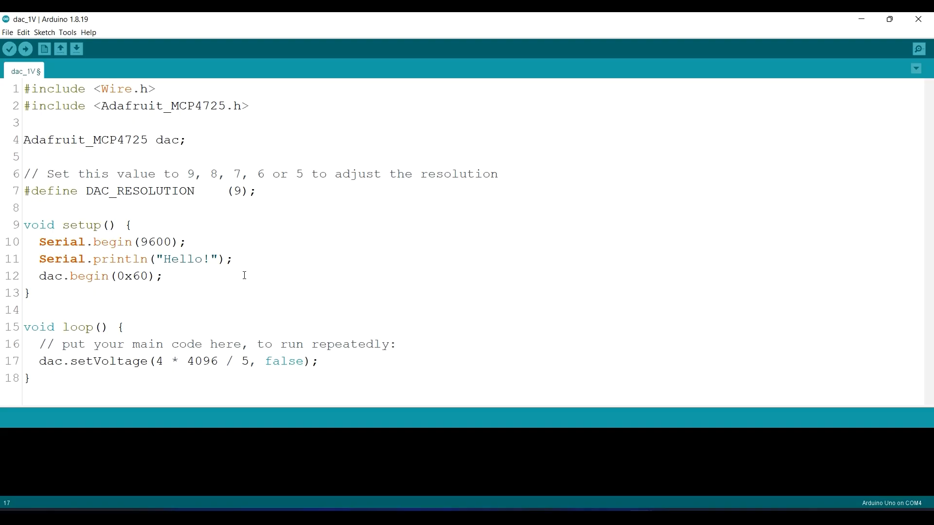
{"action": "left_click", "coordinate": [189, 361]}
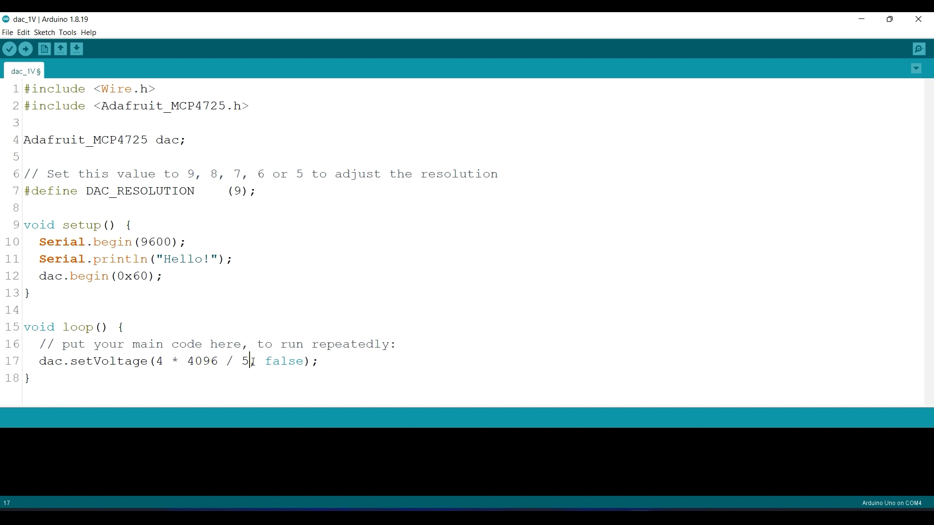
Step: Replace the setVoltage divisor 5 with 4.9, giving 4 * 4096 / 4.9
{"action": "double_click", "coordinate": [243, 361]}
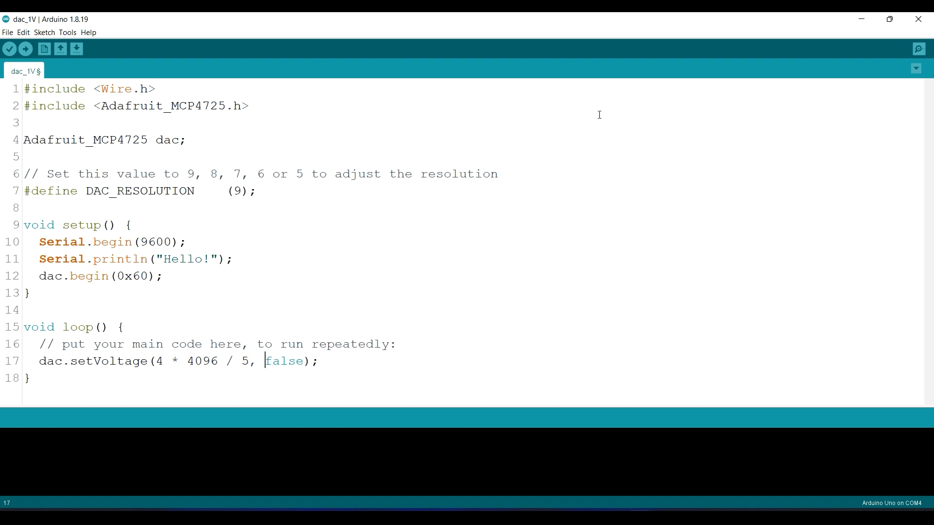
{"action": "mouse_move", "coordinate": [121, 355]}
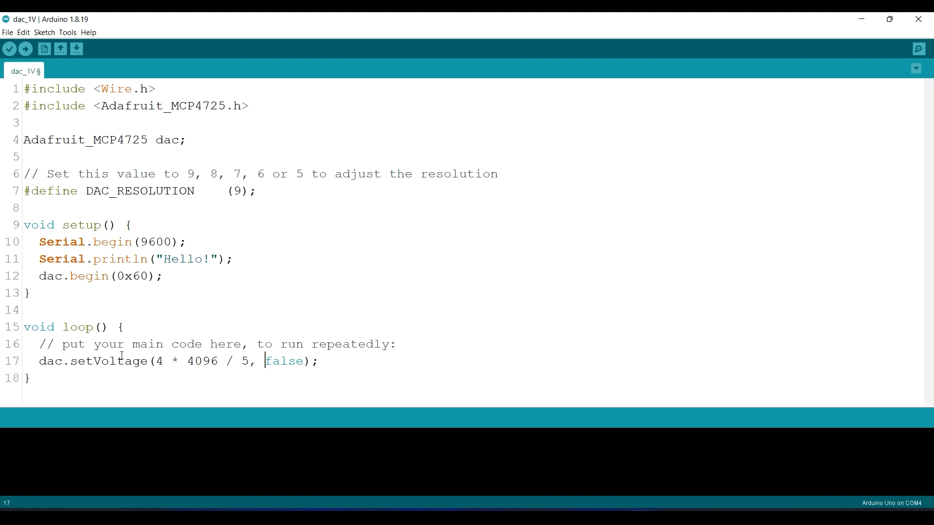
{"action": "double_click", "coordinate": [245, 361]}
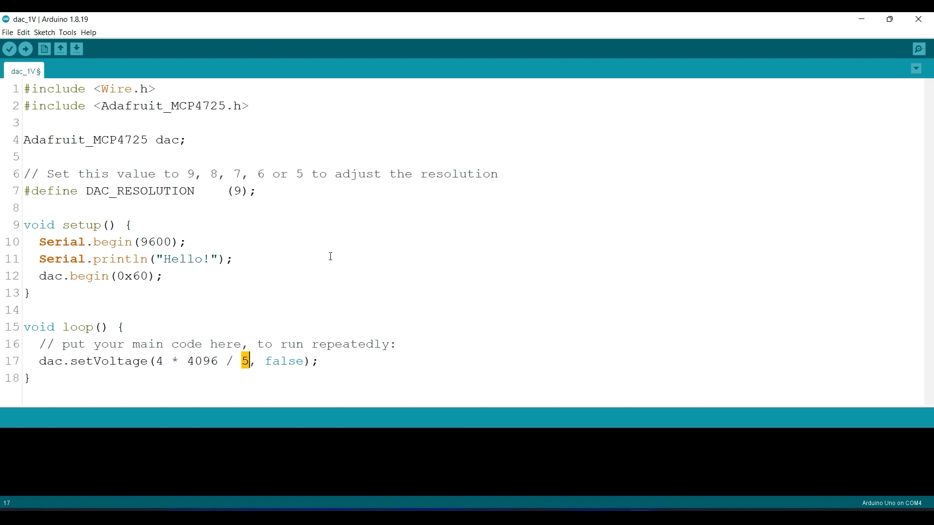
{"action": "type", "text": ".9"}
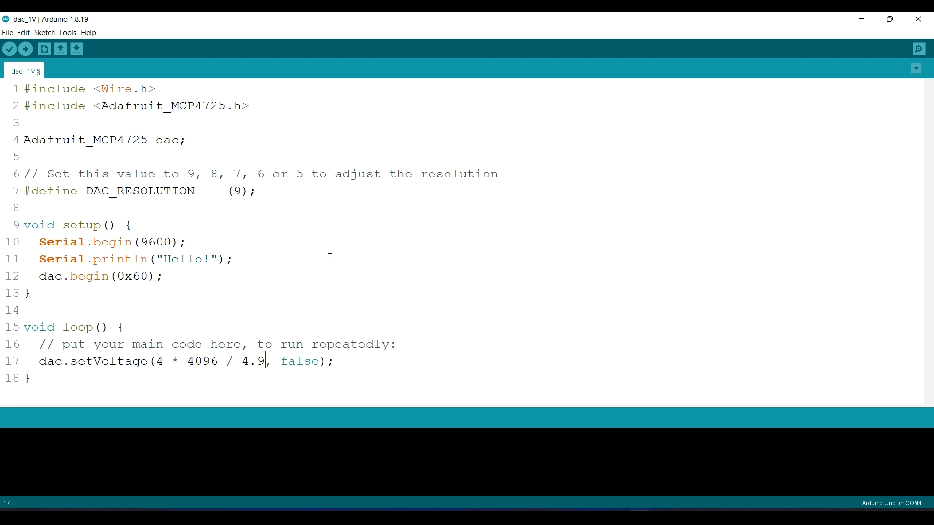
{"action": "mouse_move", "coordinate": [159, 65]}
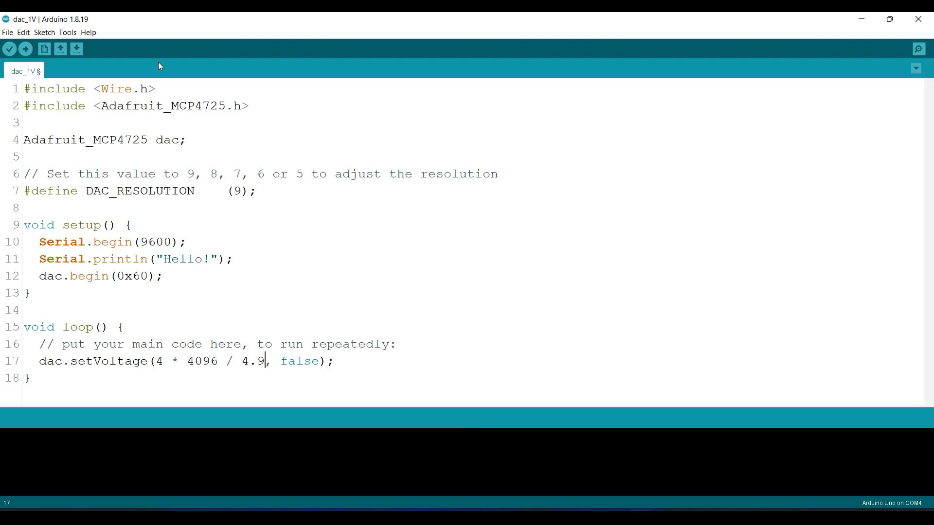
{"action": "mouse_move", "coordinate": [764, 64]}
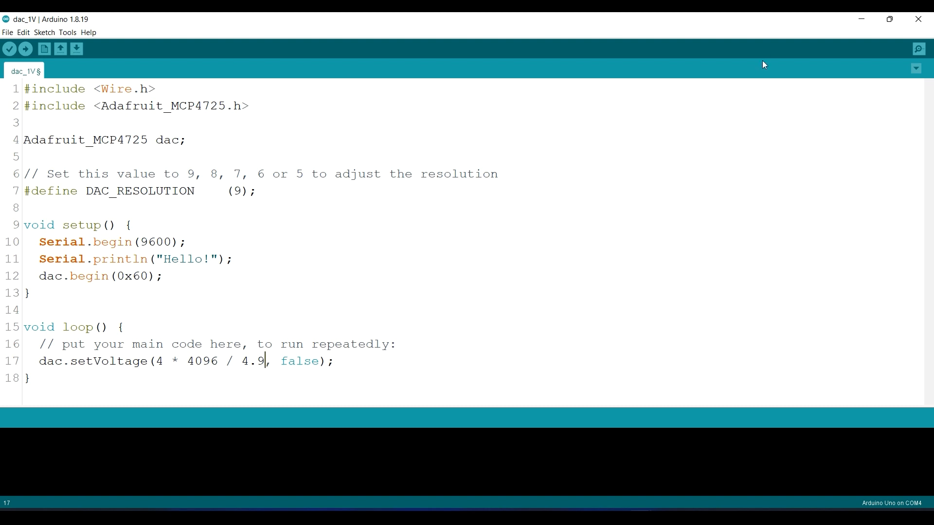
{"action": "left_click", "coordinate": [7, 32]}
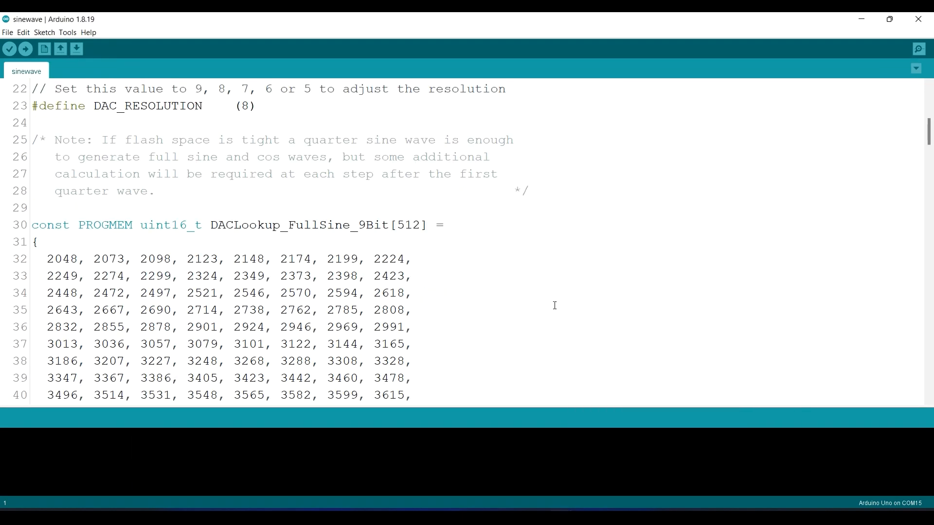
Step: Scroll the sinewave example down to its setup beginning the DAC at 0x62
{"action": "scroll", "scroll_direction": "down", "scroll_amount": 3}
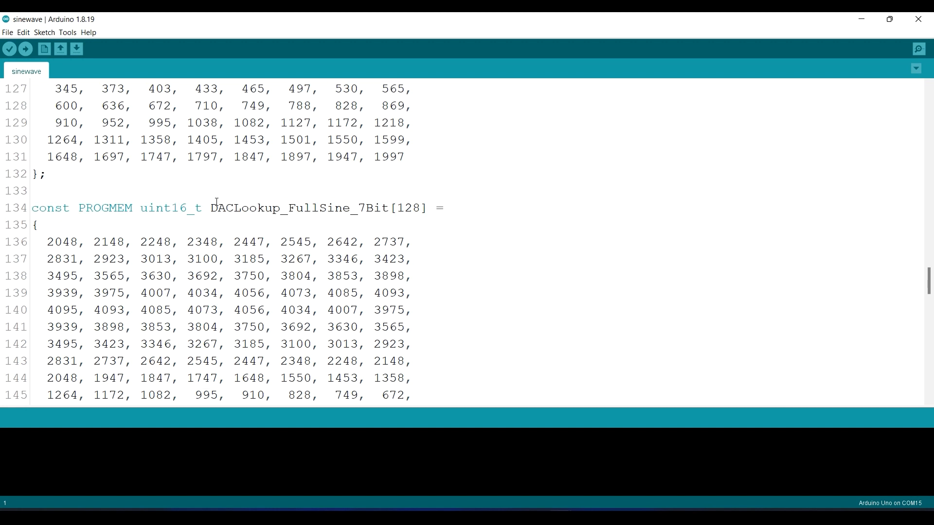
{"action": "scroll", "scroll_direction": "down", "scroll_amount": 3}
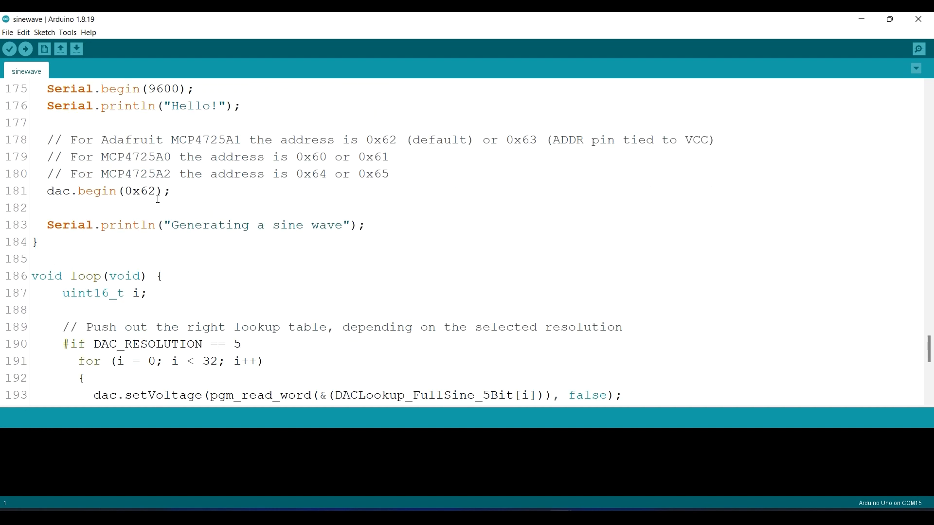